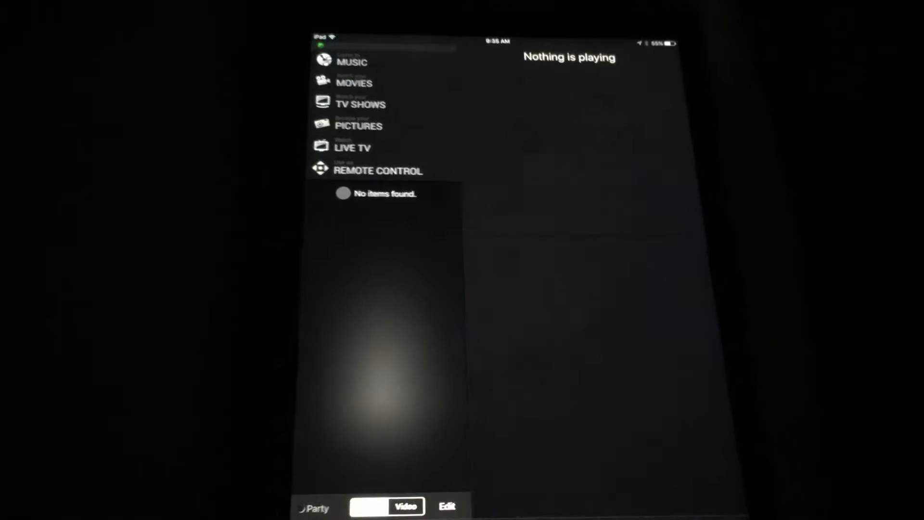
# - Choose MOVIES from the Kodi remote's left-hand menu to load the movie library
pyautogui.click(378, 170)
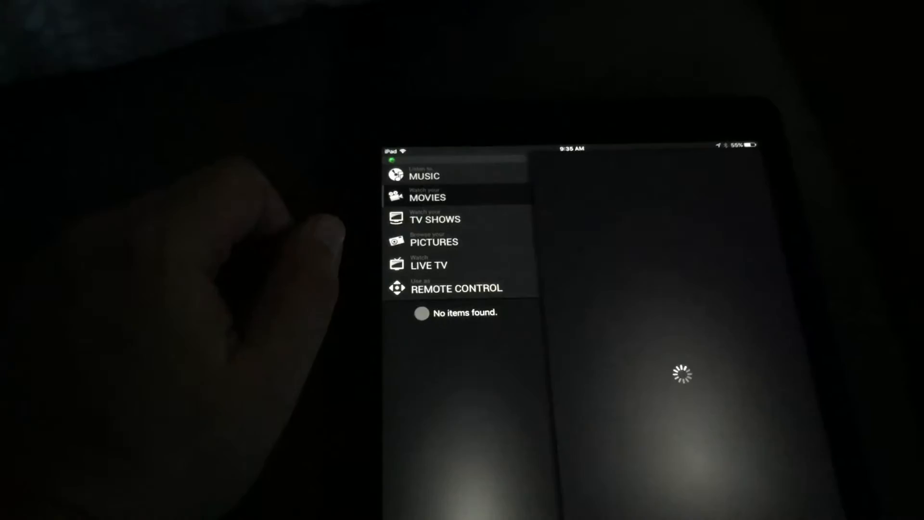
# - Select 12 Angry Men from the movie list and choose Play to start it on the TV
pyautogui.click(428, 197)
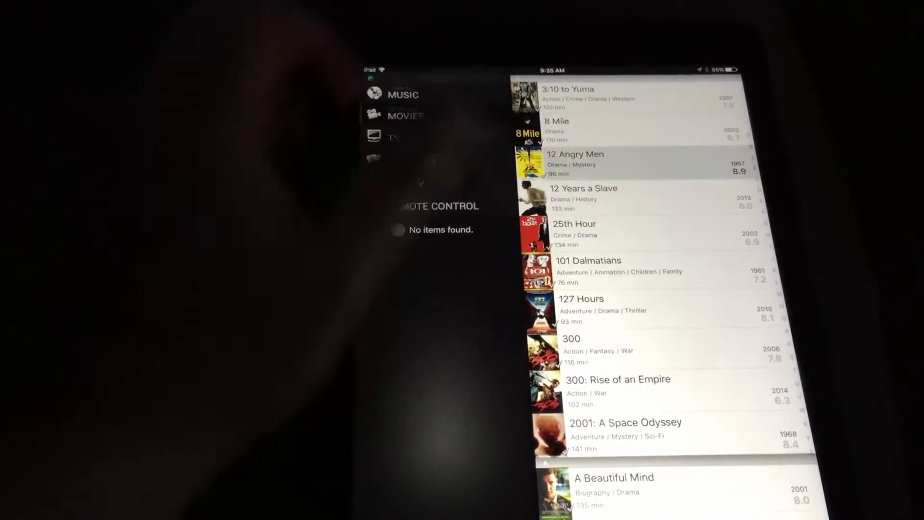
pyautogui.click(575, 162)
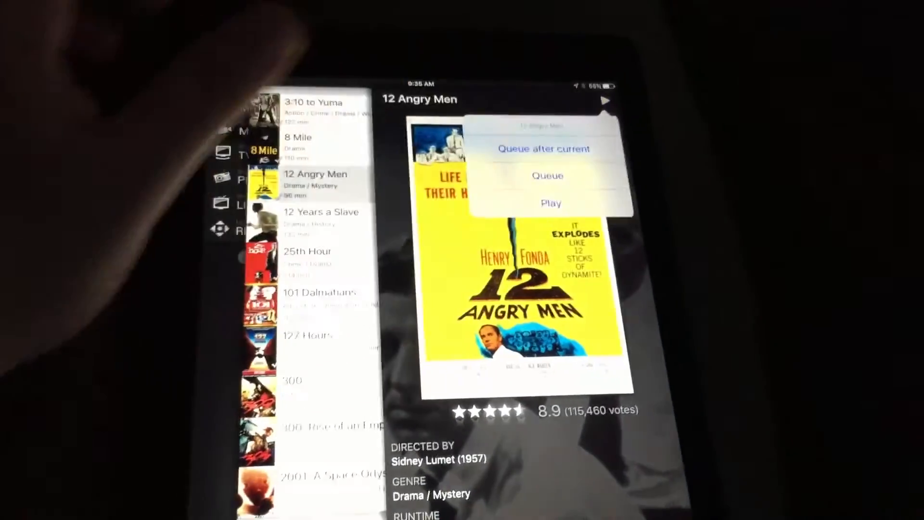
pyautogui.click(551, 203)
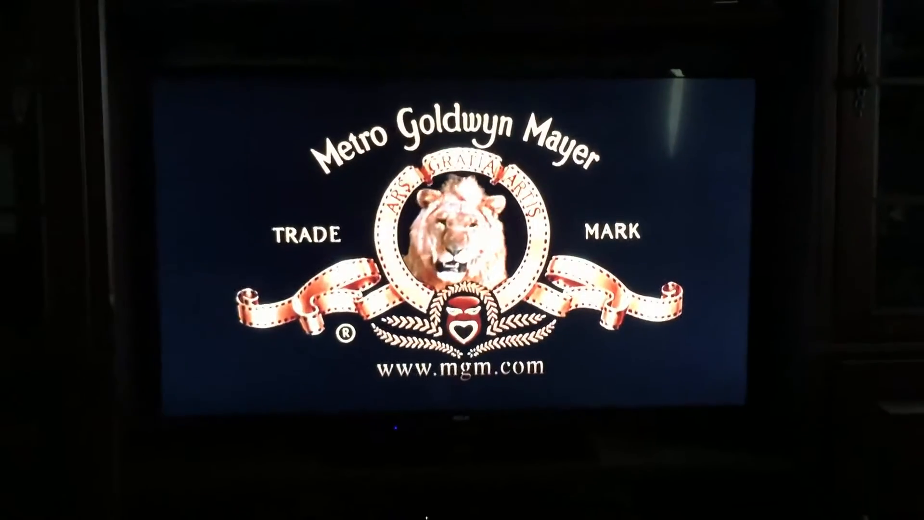